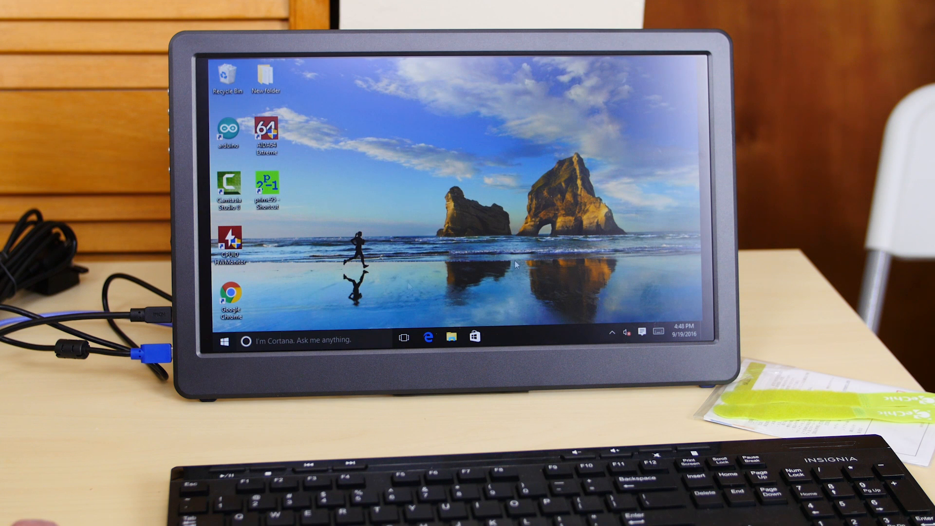
From the desktop menu, set the monitor to 1920 × 1080 in Advanced display settings and keep changes
right_click(537, 338)
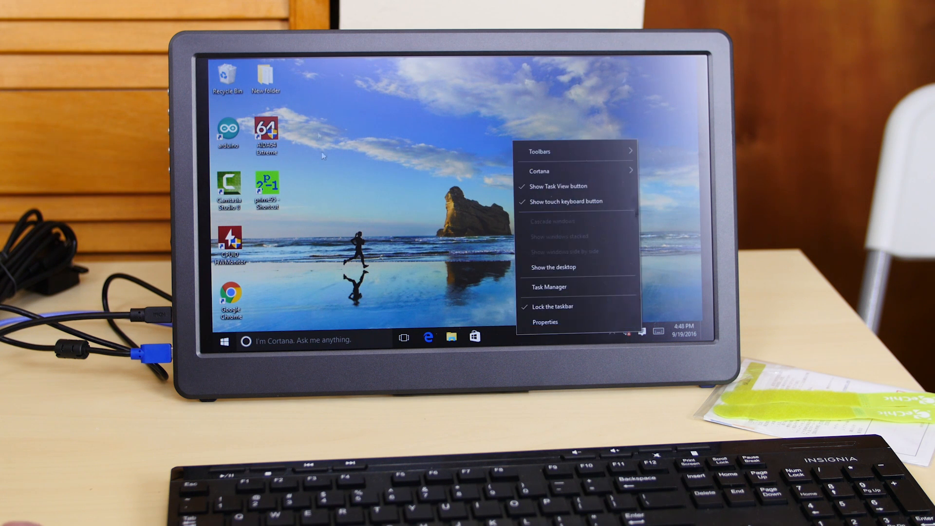
click(545, 322)
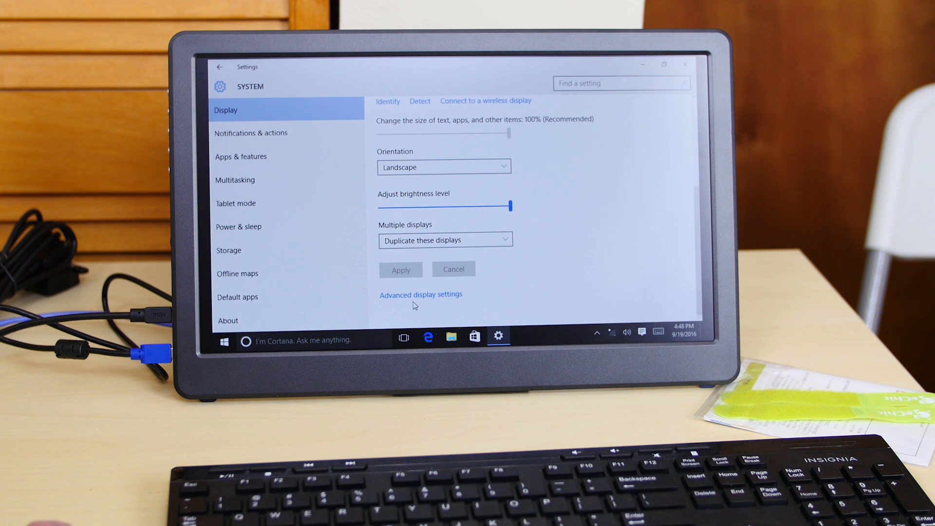
click(421, 294)
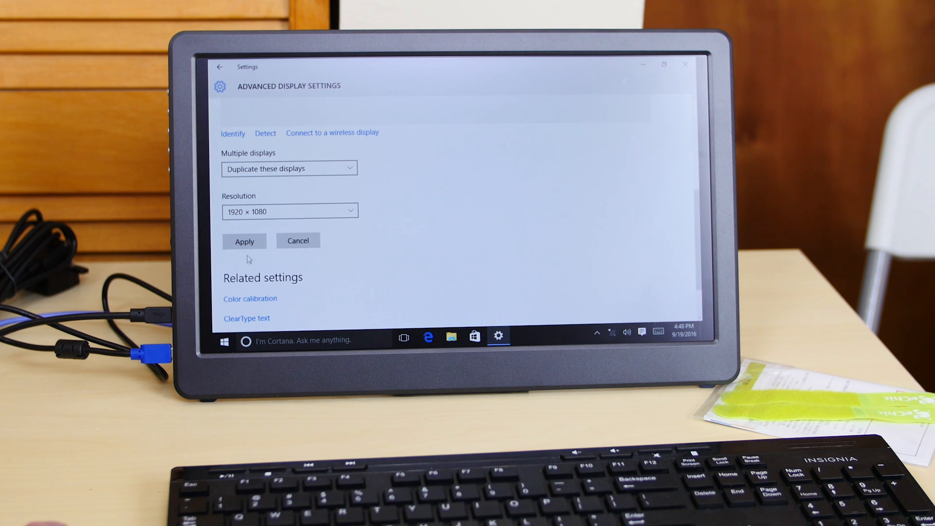
click(243, 240)
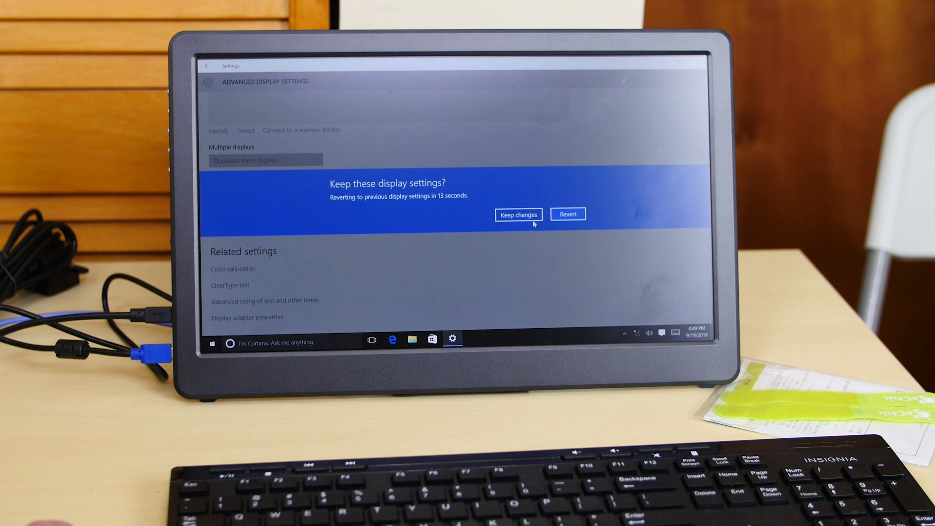
click(517, 214)
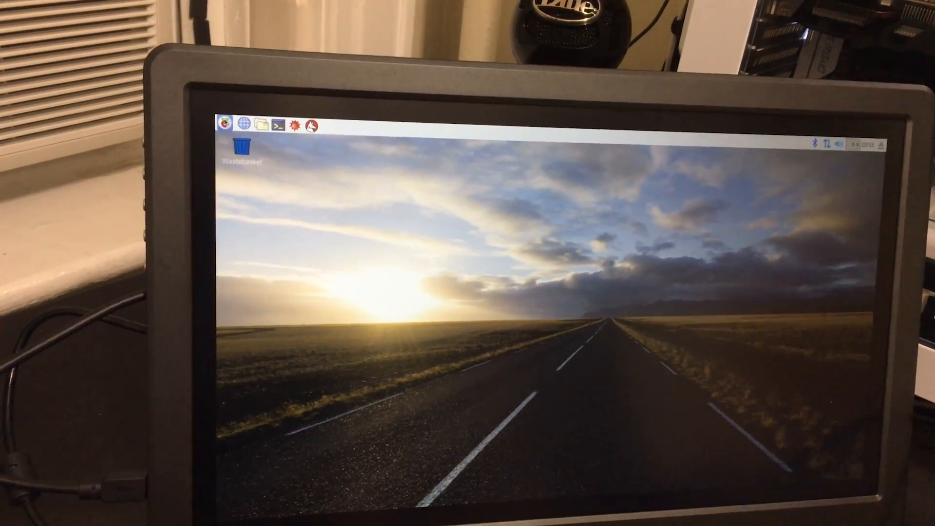
Show the applications menu with its Internet submenu listing Chromium Web Browser
click(227, 125)
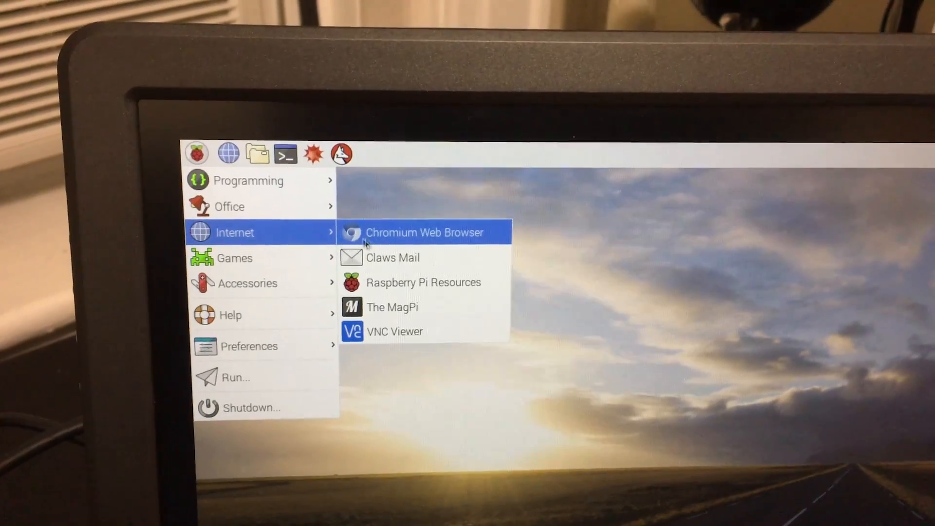
Launch Chromium and play the Emma Watson Plays With Kittens YouTube video
click(423, 231)
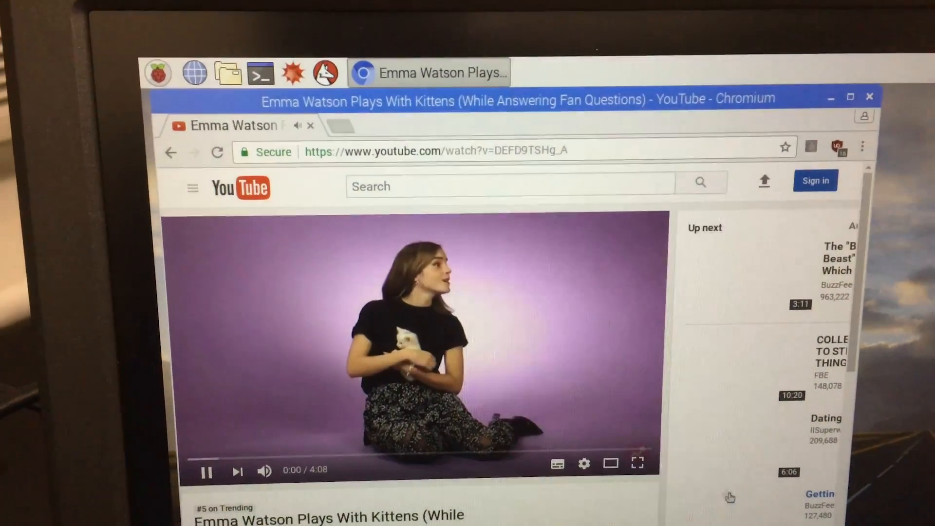
mouse_move(557, 469)
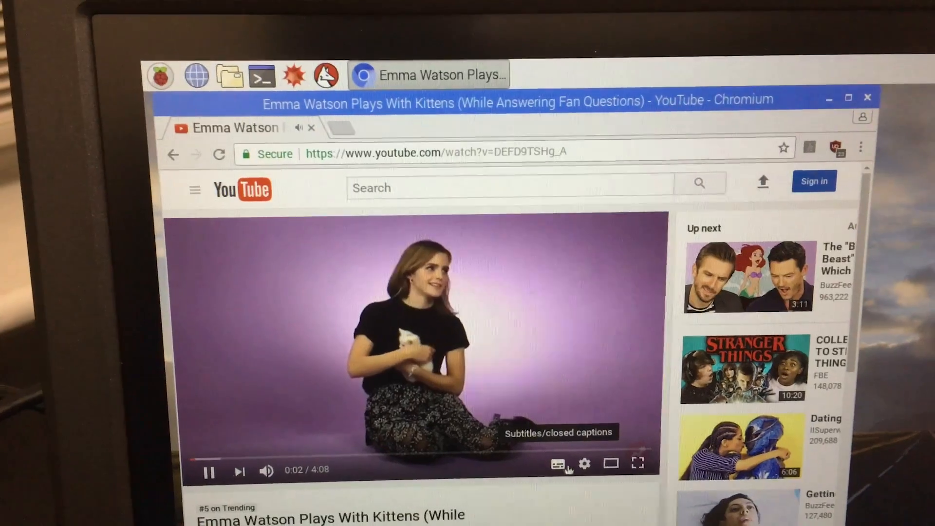